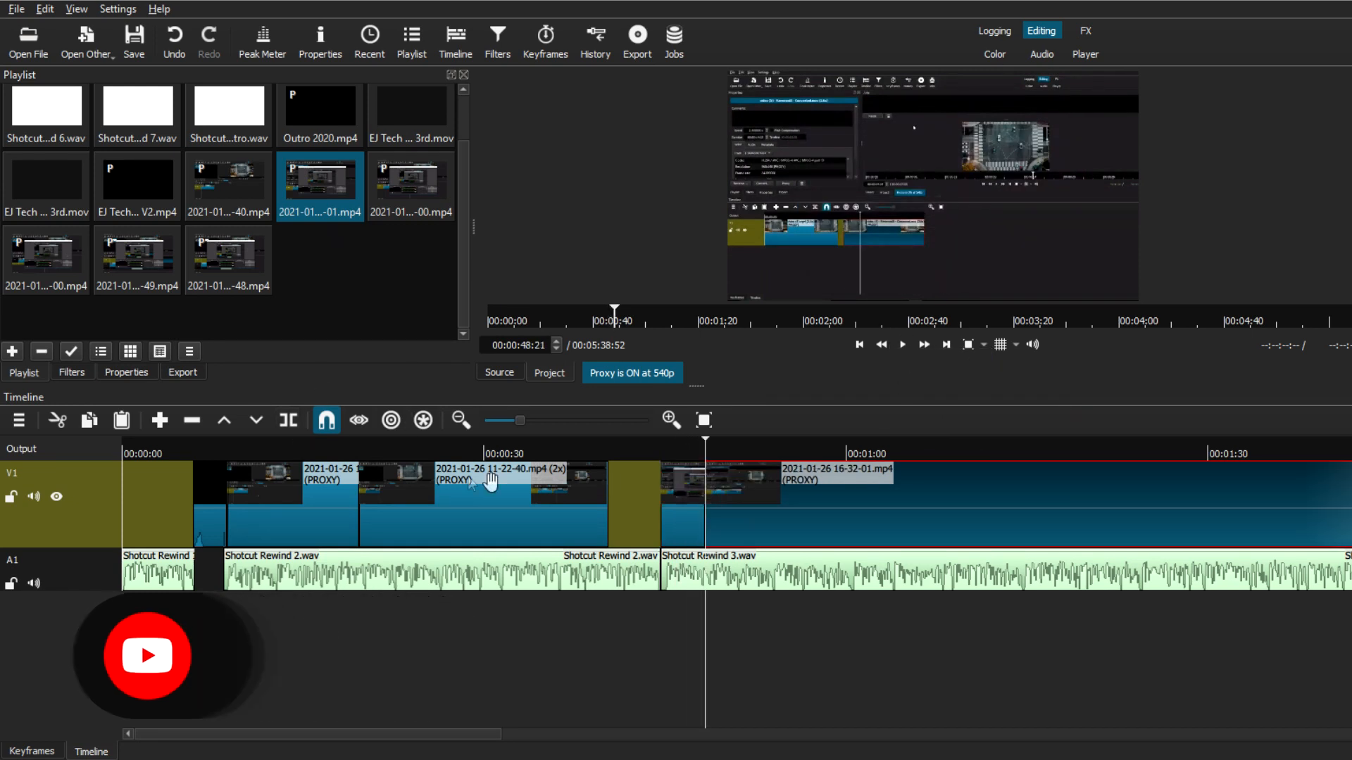
Step: Start the new Versus project in Shotcut with empty video and audio tracks
{"action": "left_click", "coordinate": [461, 420]}
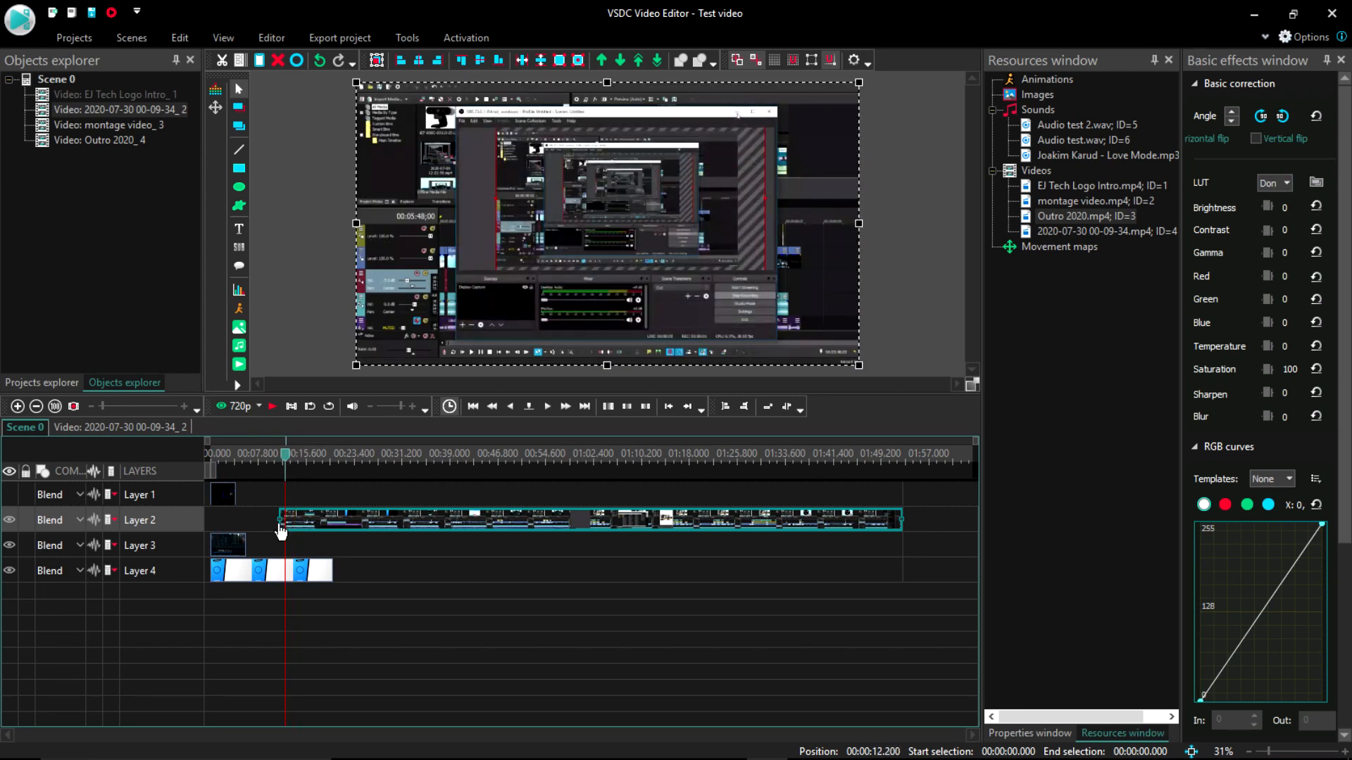
{"action": "left_click", "coordinate": [325, 455]}
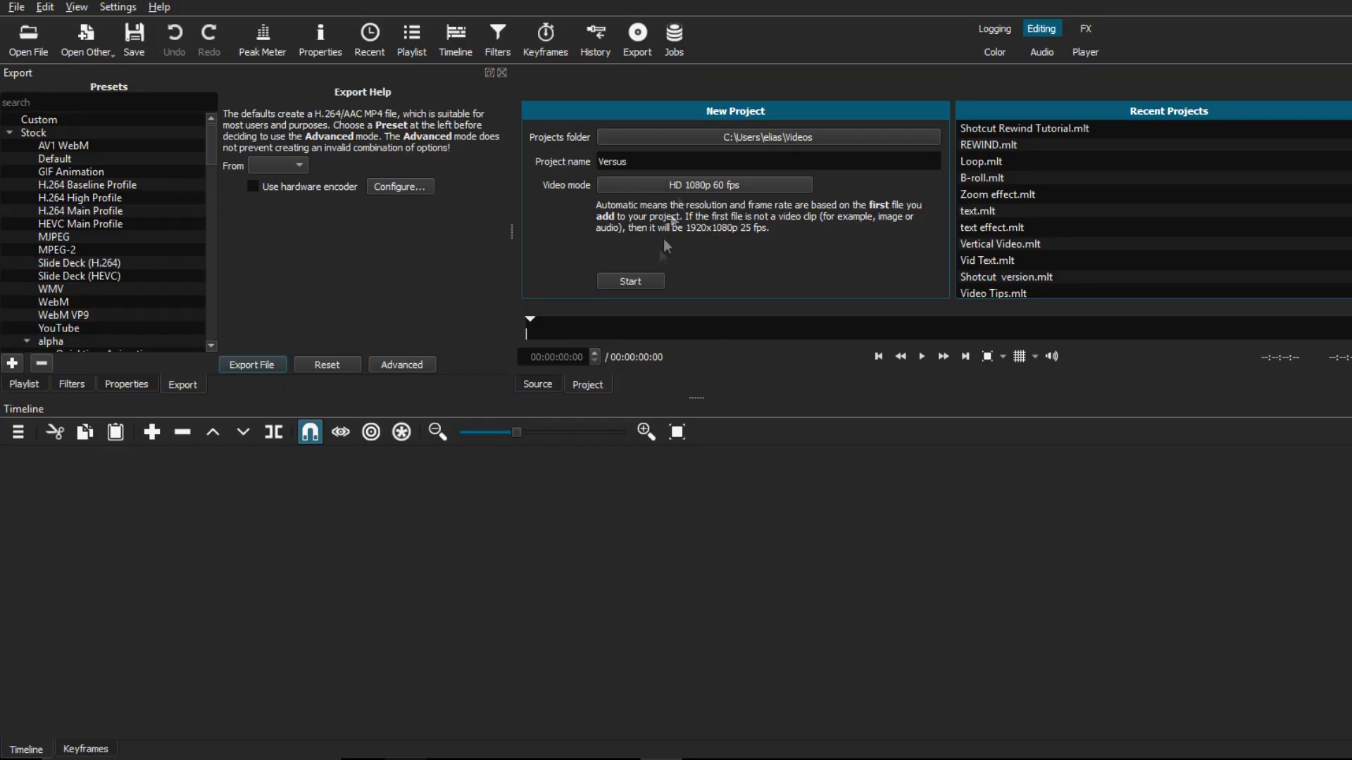
{"action": "left_click", "coordinate": [19, 433]}
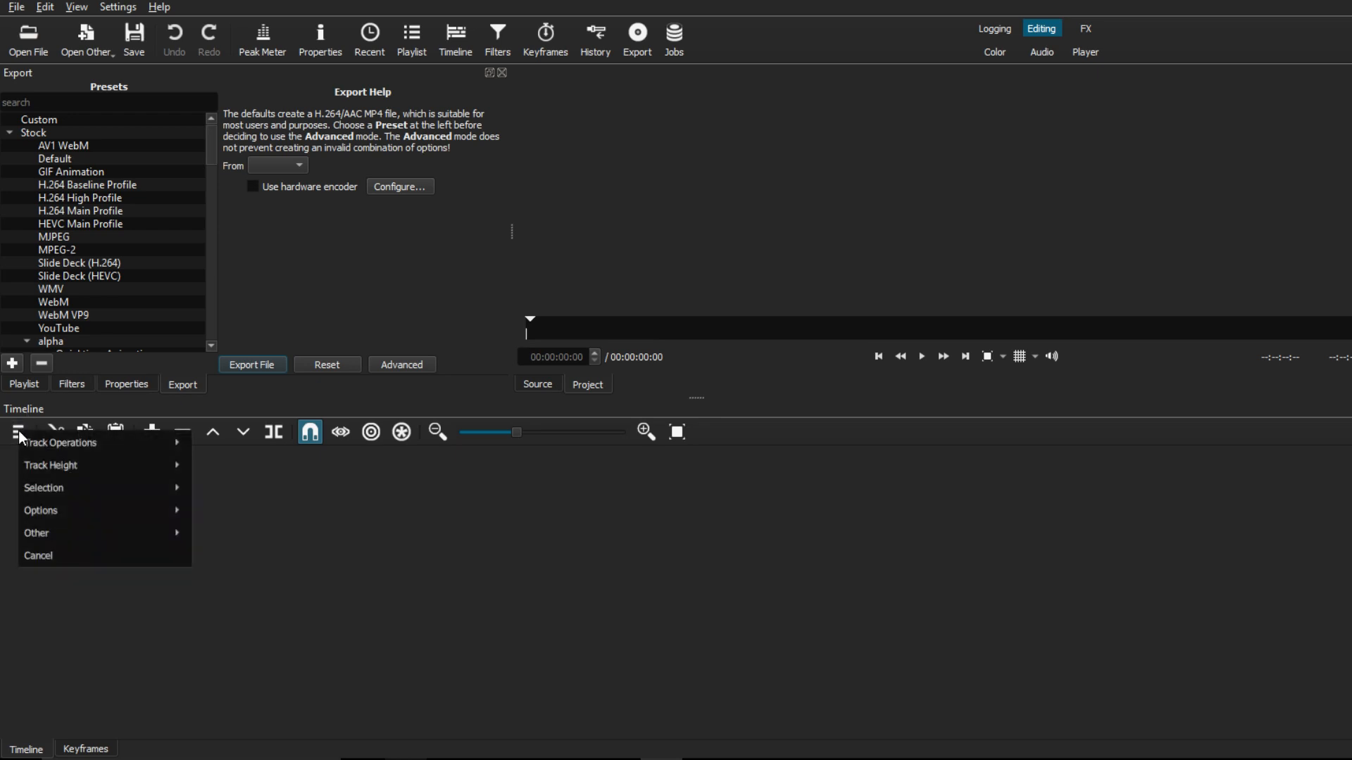
{"action": "mouse_move", "coordinate": [90, 458]}
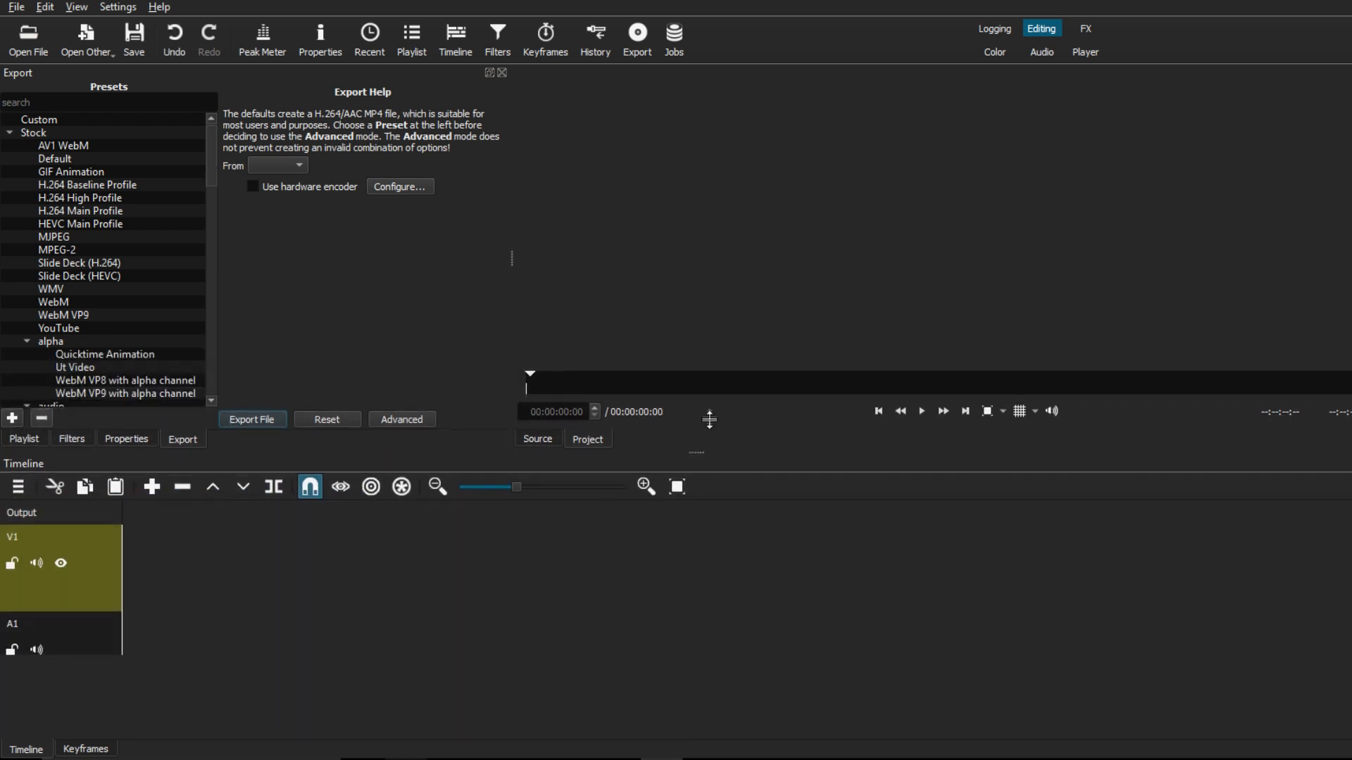
Step: Show the Properties and Playlist panels, then try the Player, Audio and Logging layouts
{"action": "left_click", "coordinate": [126, 402]}
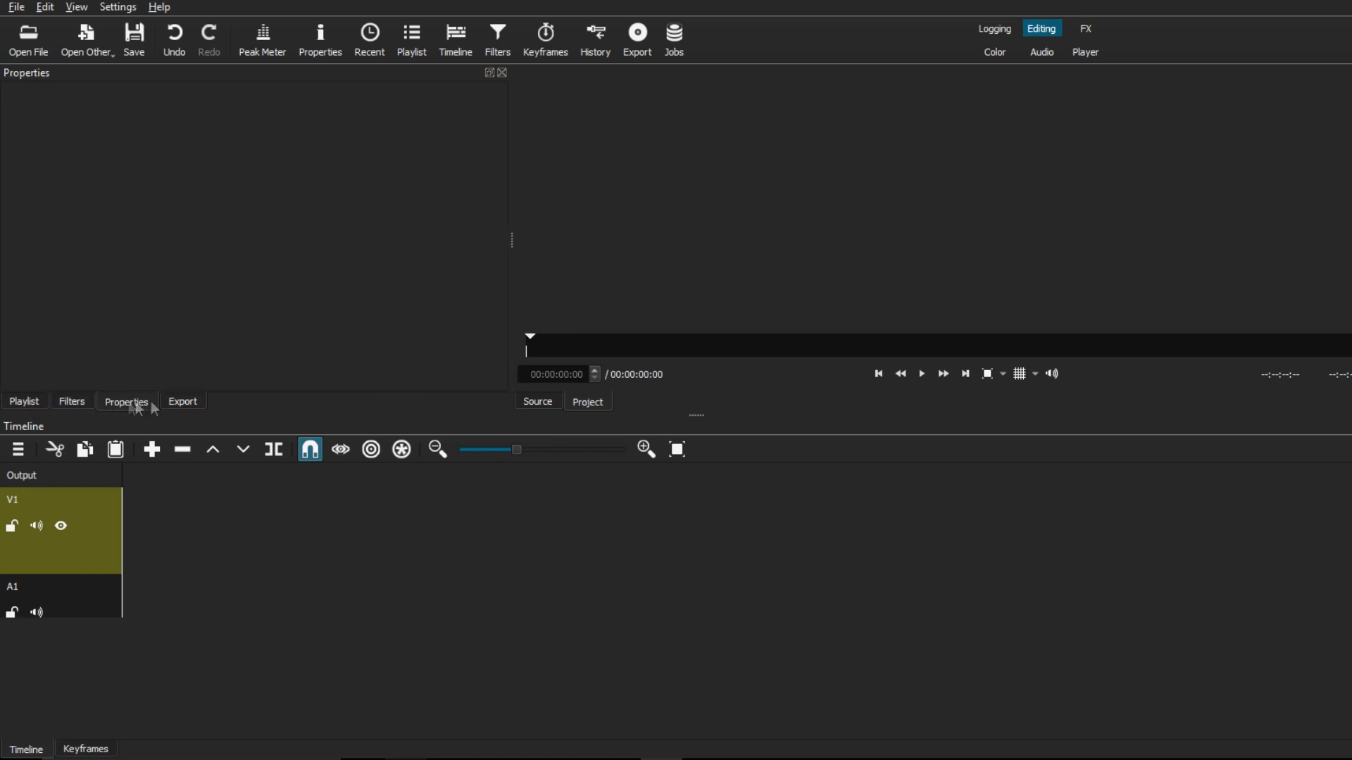
{"action": "left_click", "coordinate": [24, 401]}
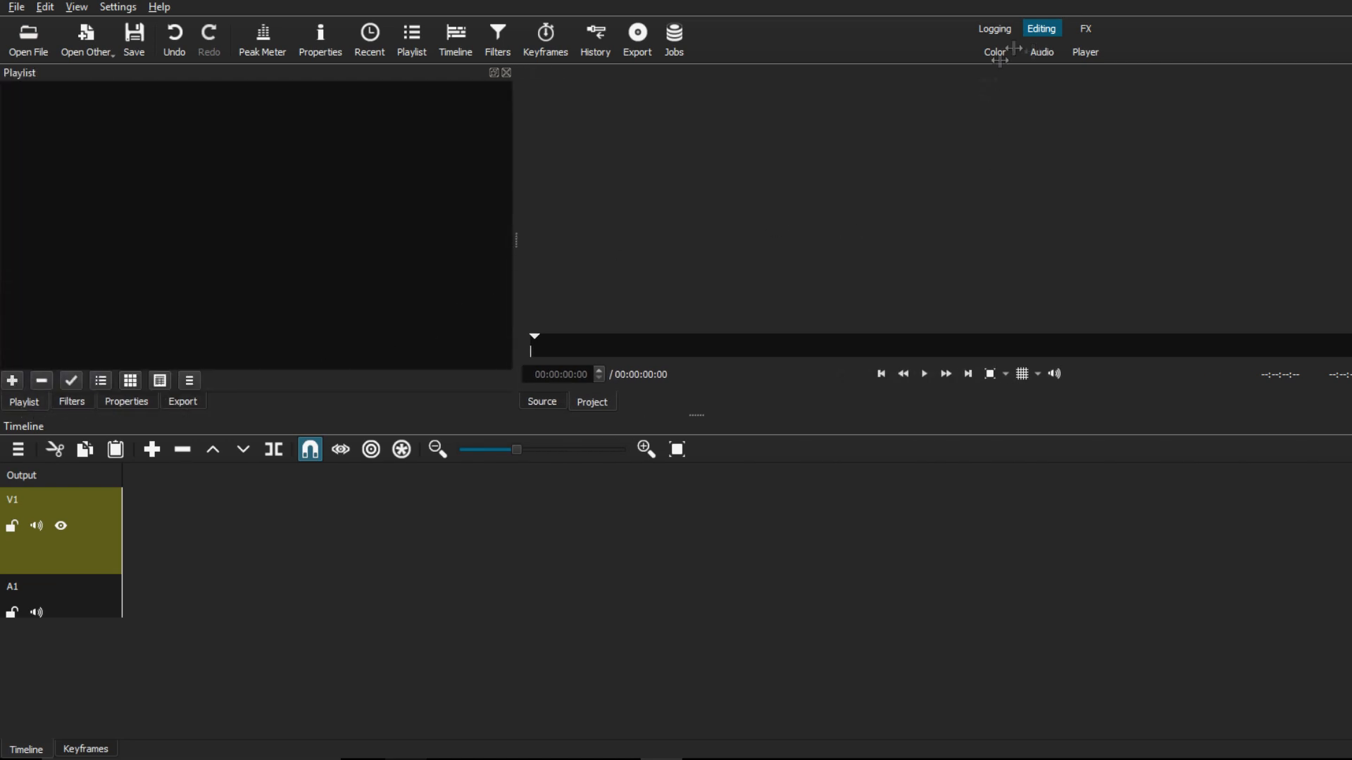
{"action": "left_click", "coordinate": [1085, 28]}
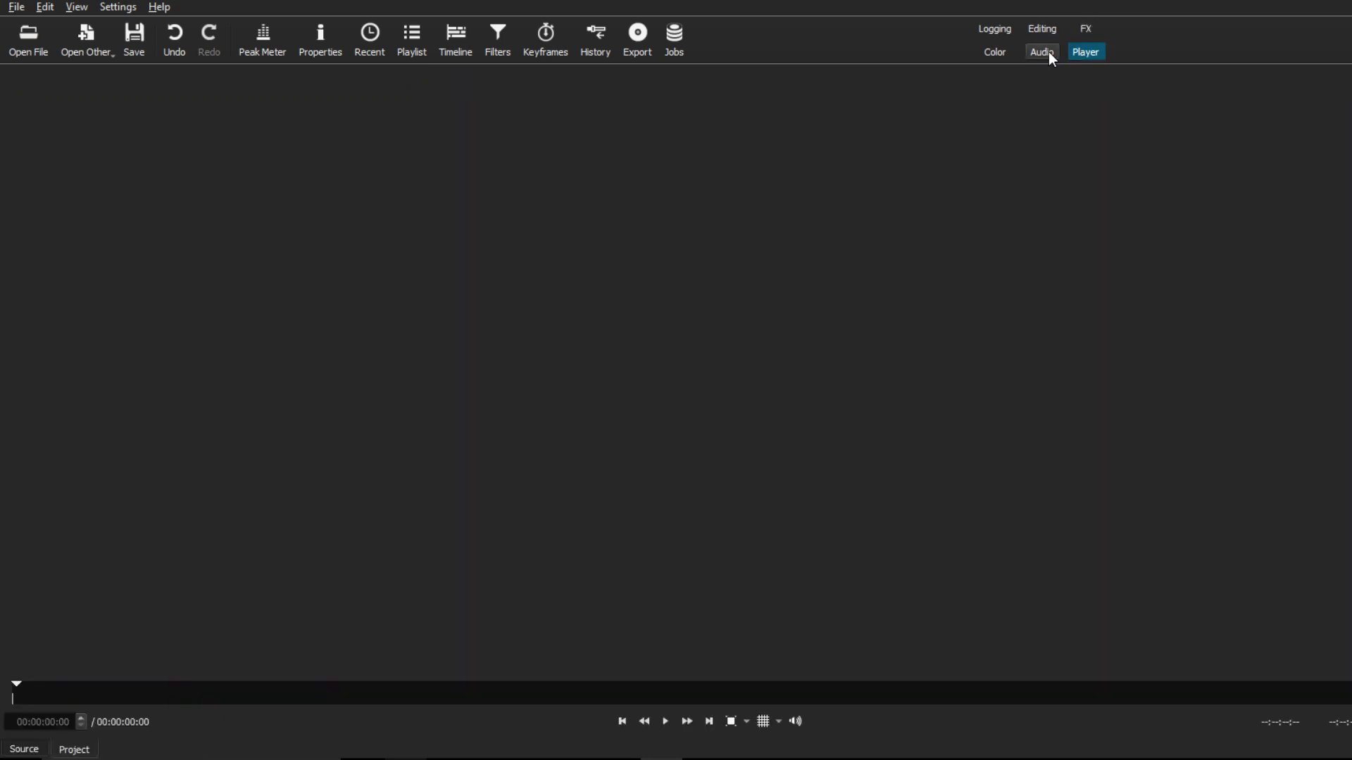
{"action": "left_click", "coordinate": [1041, 51]}
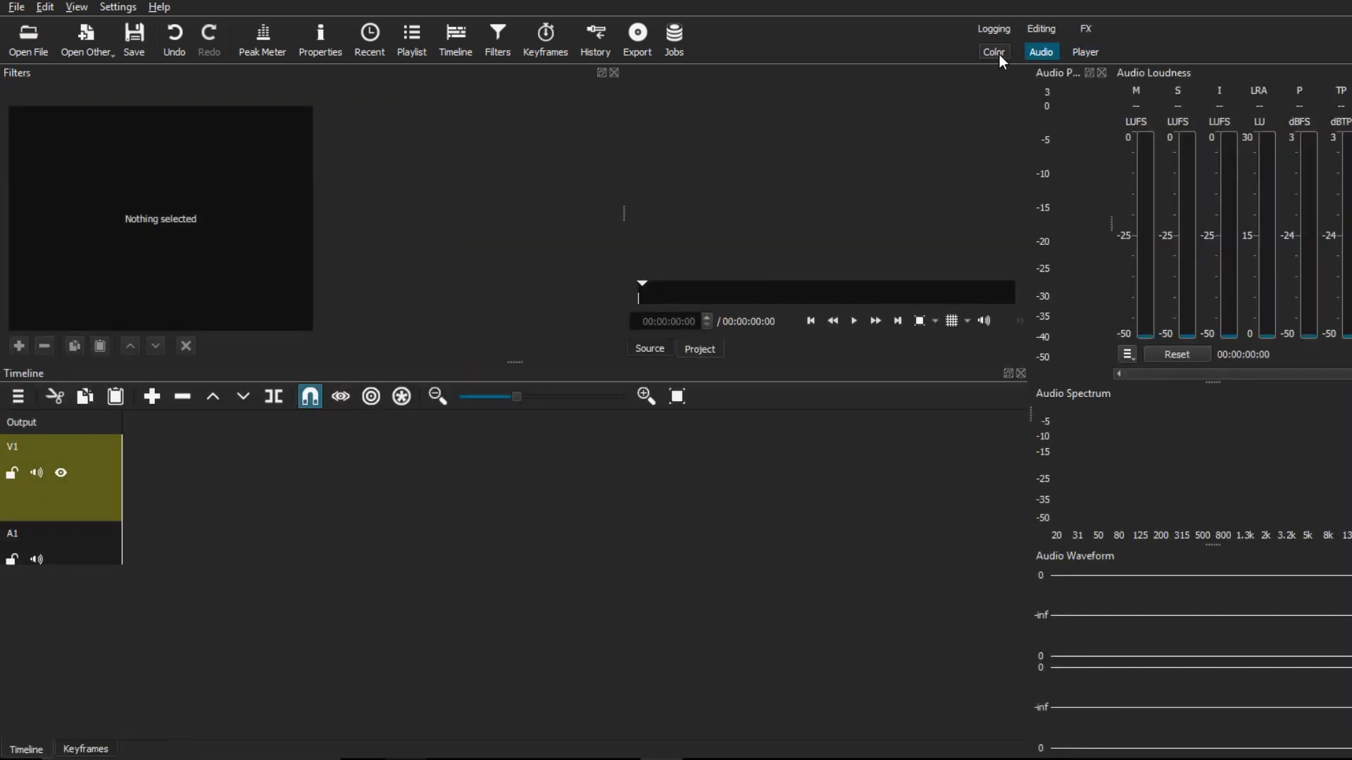
{"action": "left_click", "coordinate": [992, 29]}
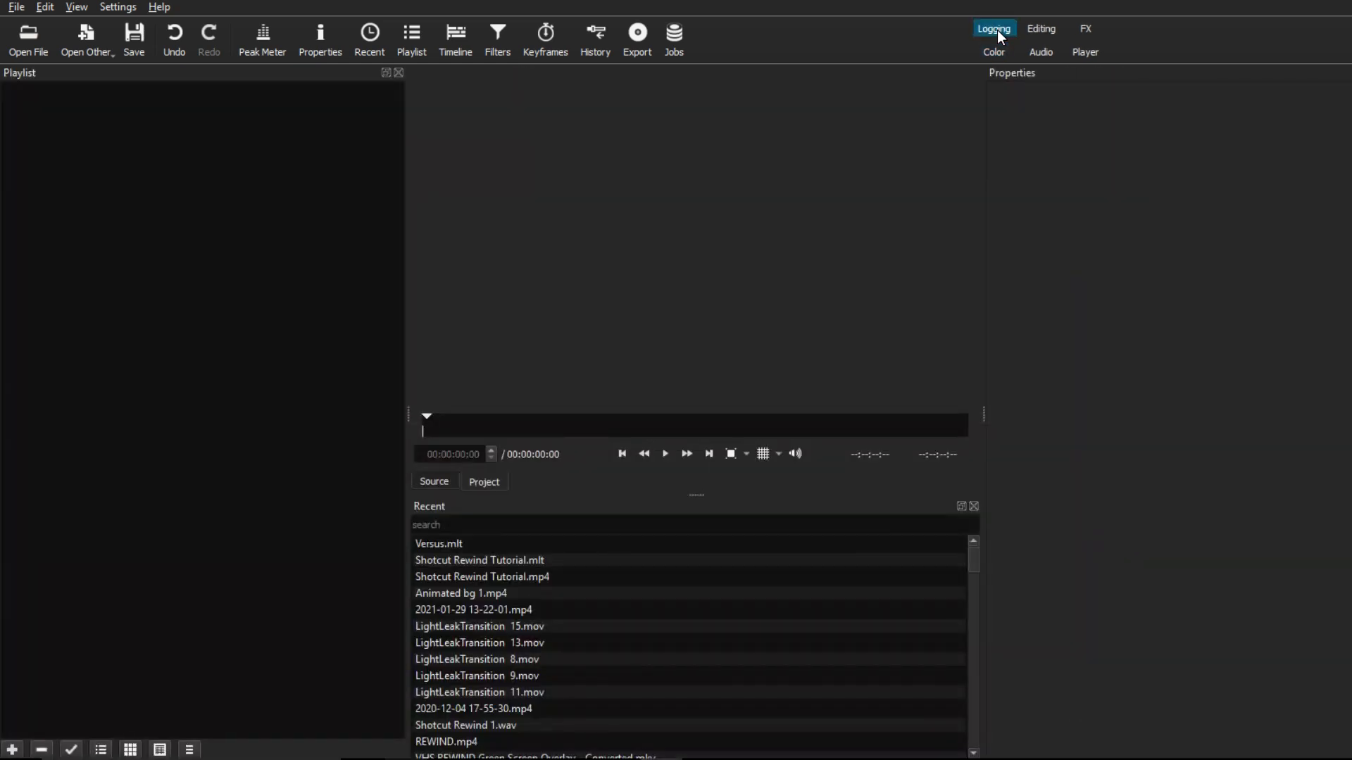
{"action": "left_click", "coordinate": [1041, 28]}
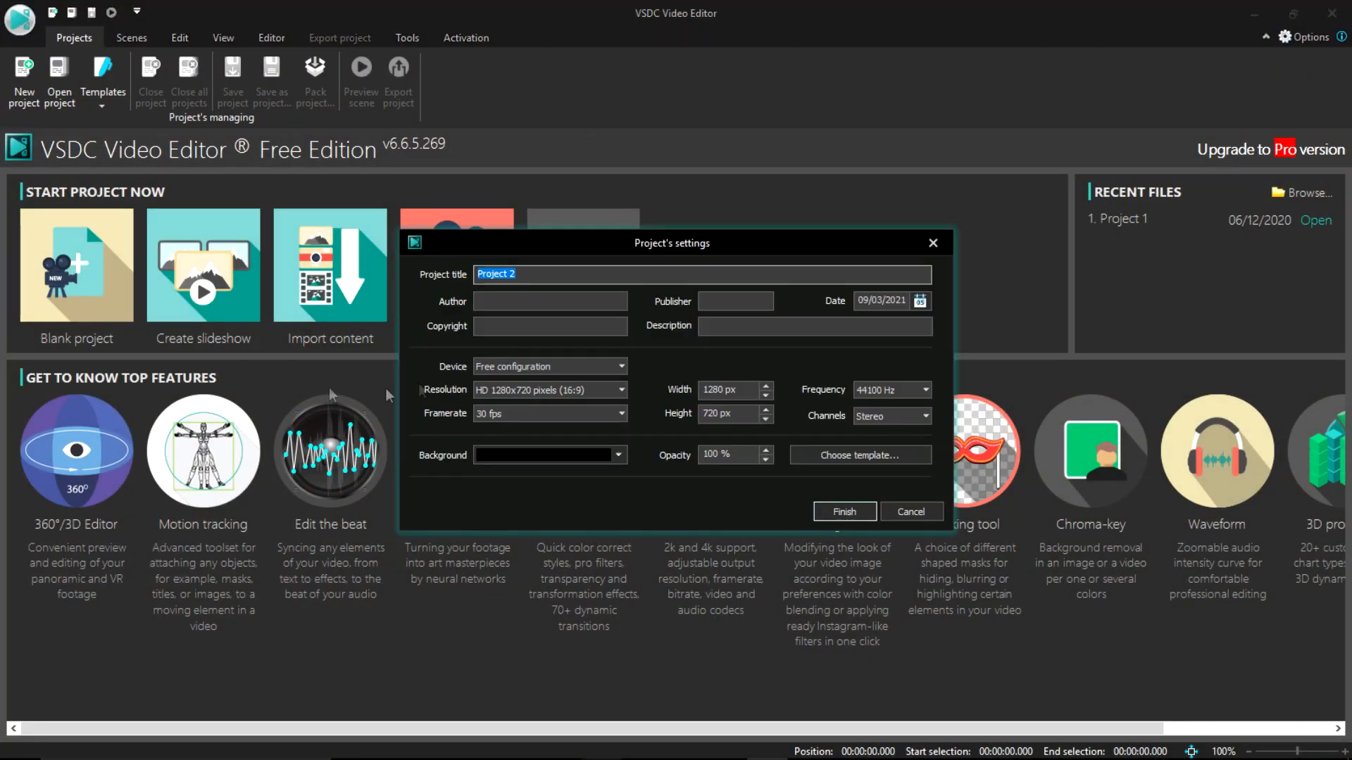
Step: Title the VSDC project 'Versus' and finish creating it at 1280x720, 30 fps
{"action": "type", "text": "Versus"}
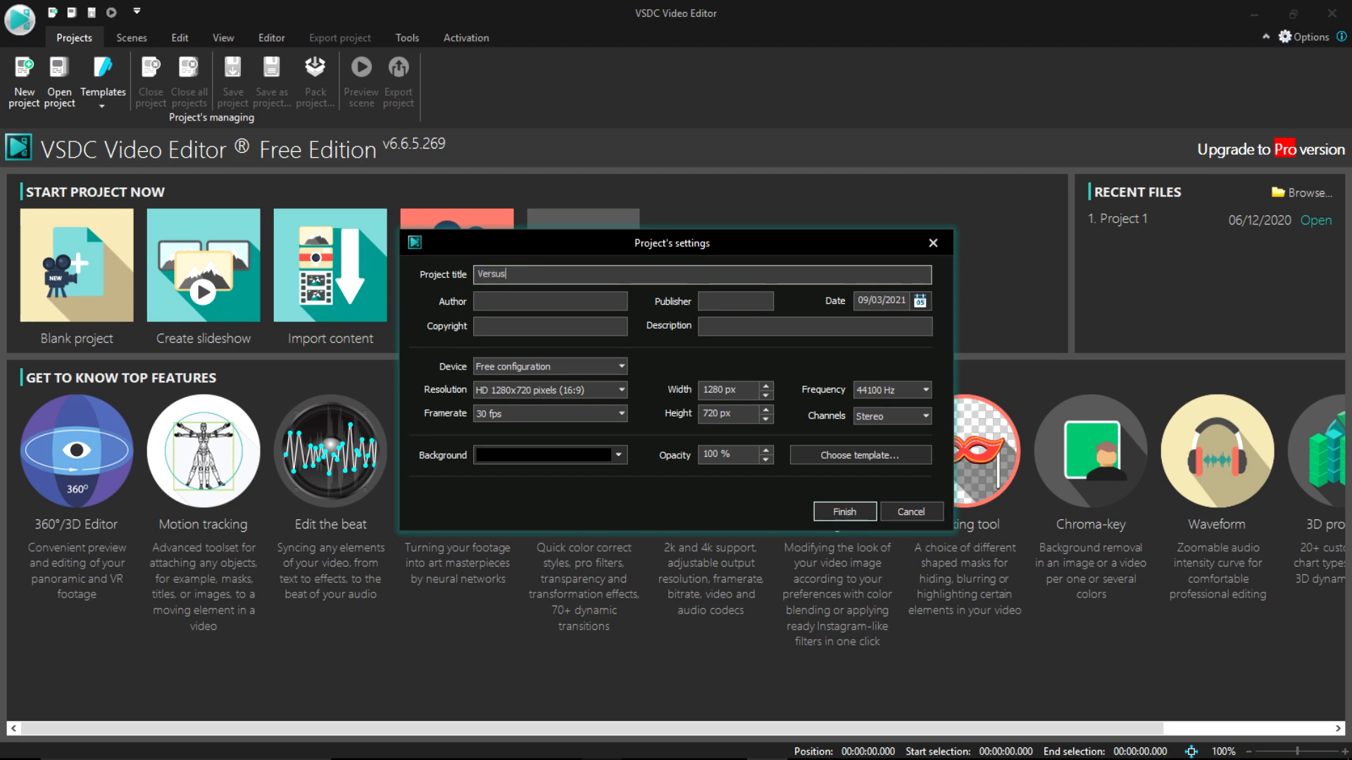
{"action": "left_click", "coordinate": [844, 511]}
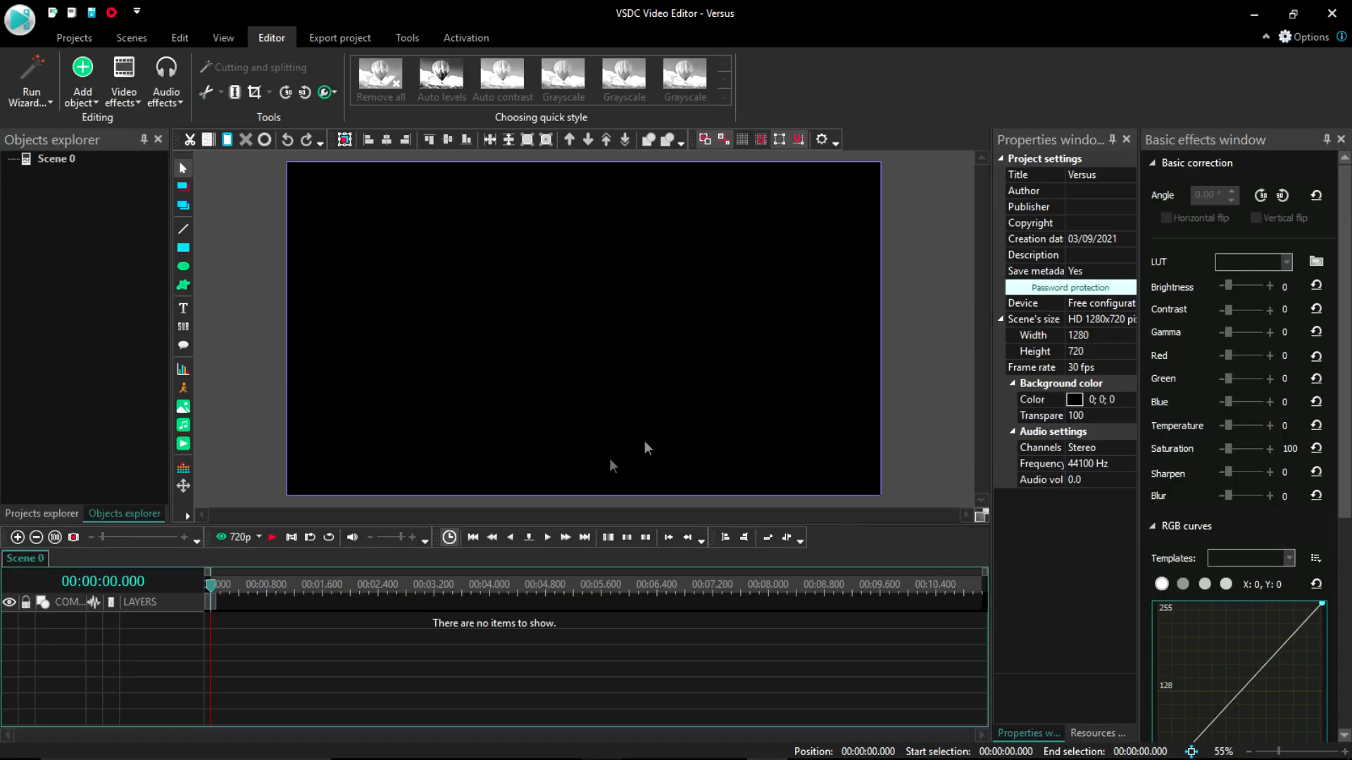
{"action": "mouse_move", "coordinate": [649, 525]}
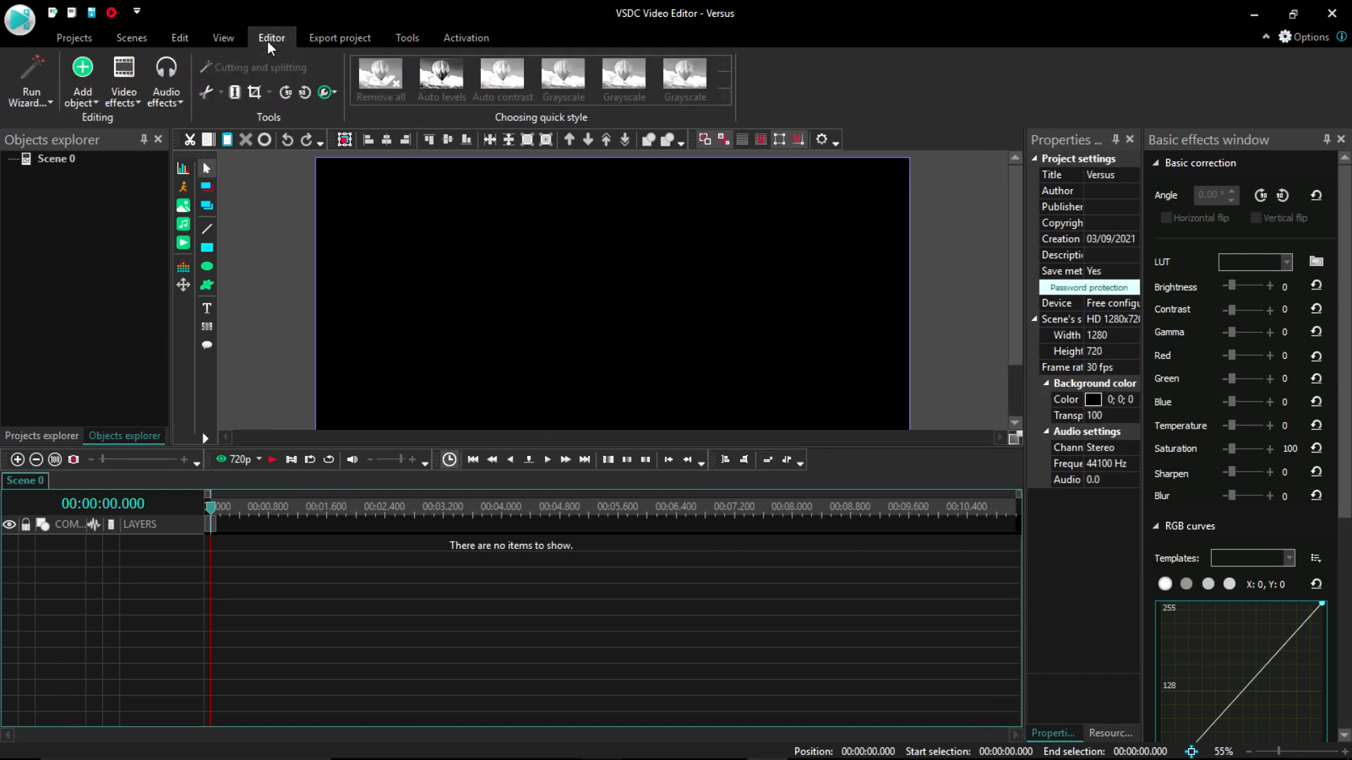
Step: Show the Export project ribbon options for the Versus project in VSDC
{"action": "left_click", "coordinate": [340, 37]}
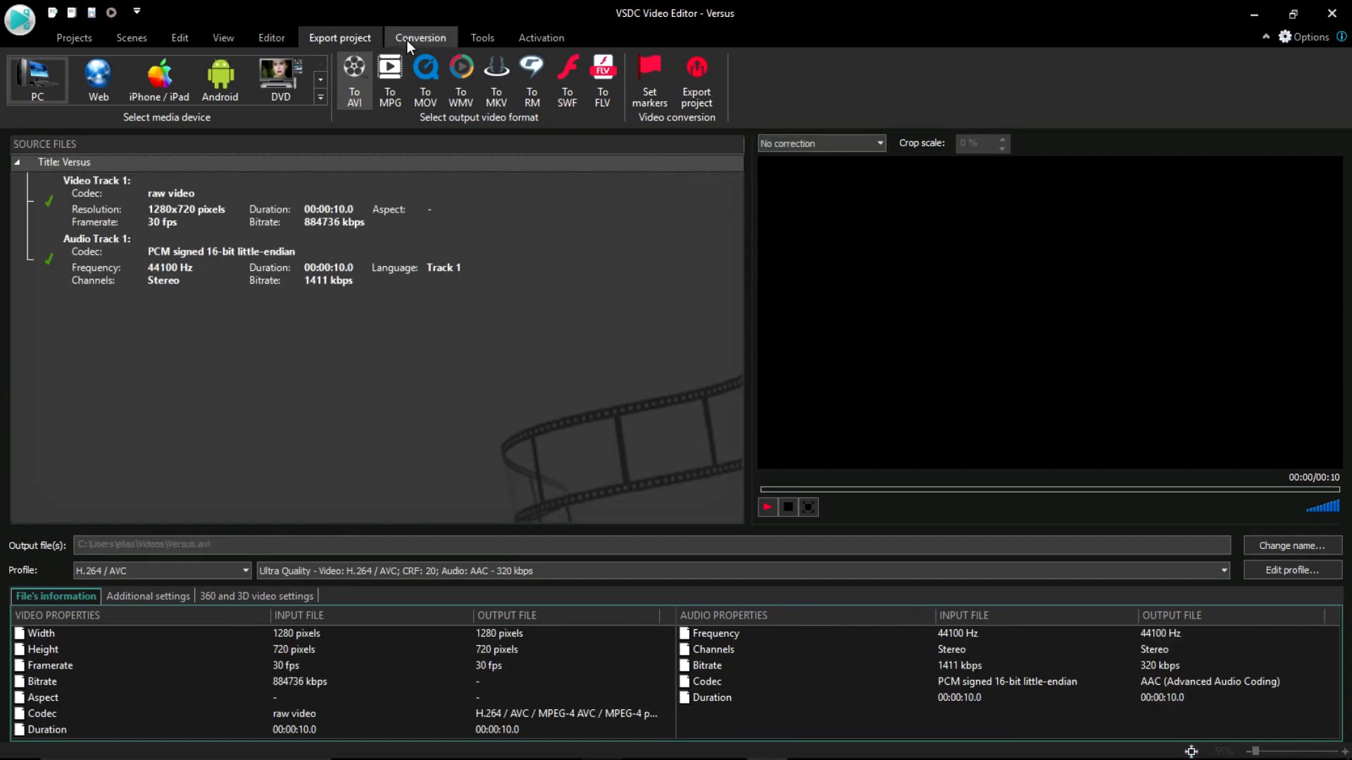
{"action": "left_click", "coordinate": [541, 37]}
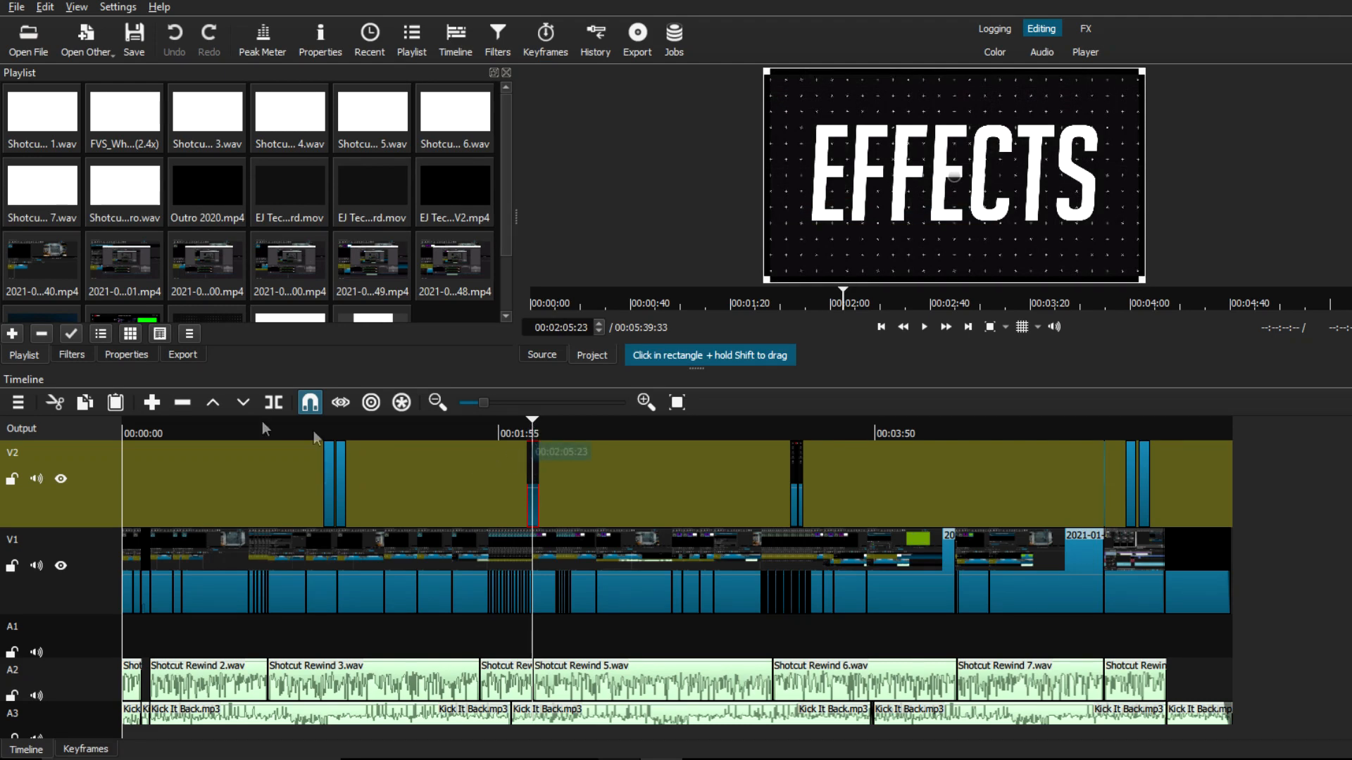
{"action": "left_click", "coordinate": [183, 354]}
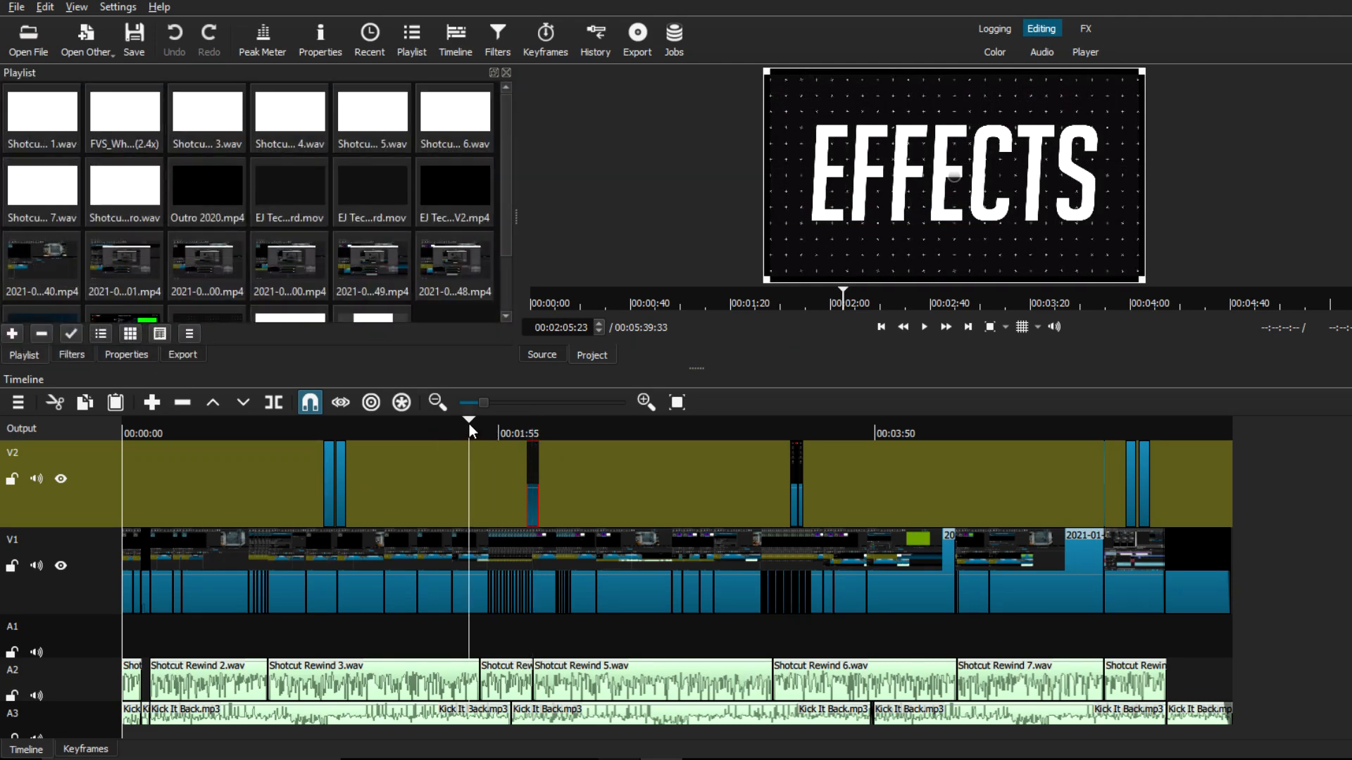
{"action": "left_click", "coordinate": [29, 36]}
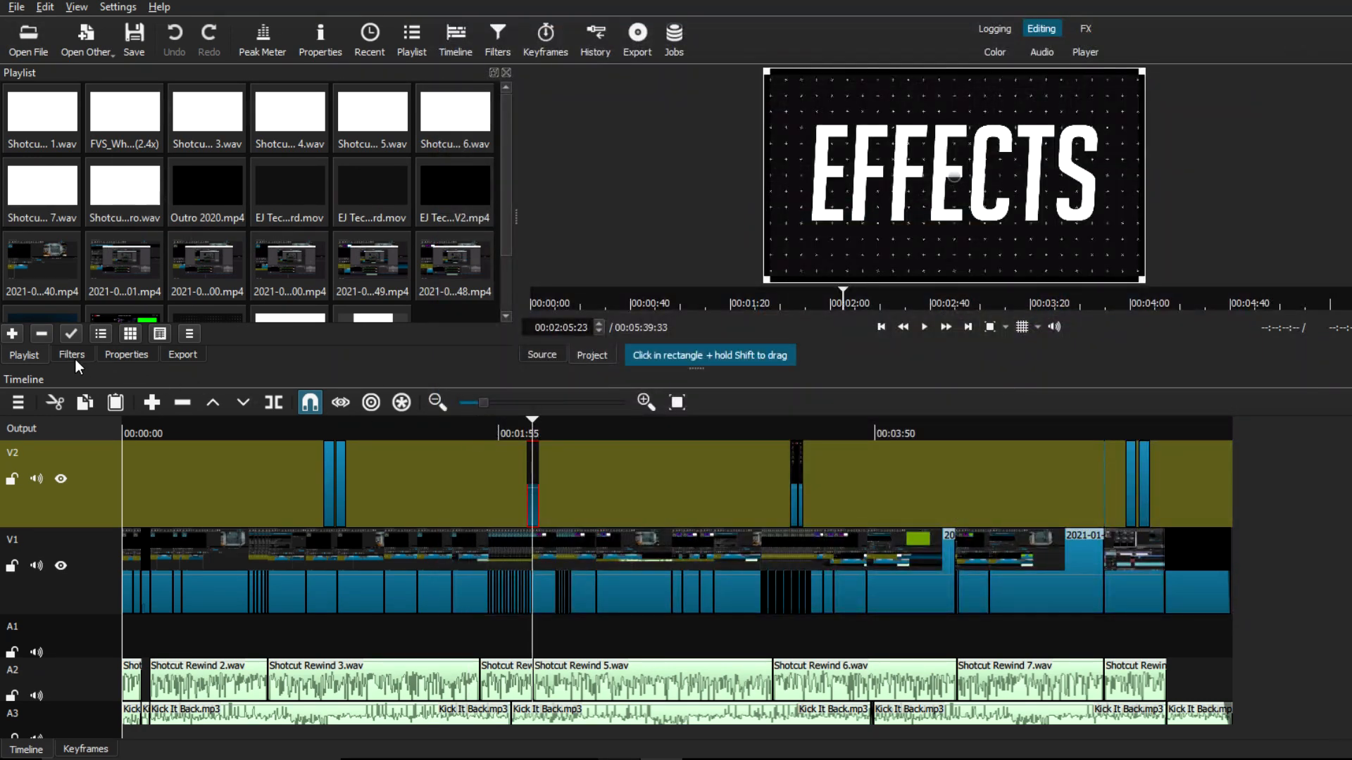
{"action": "left_click", "coordinate": [71, 354]}
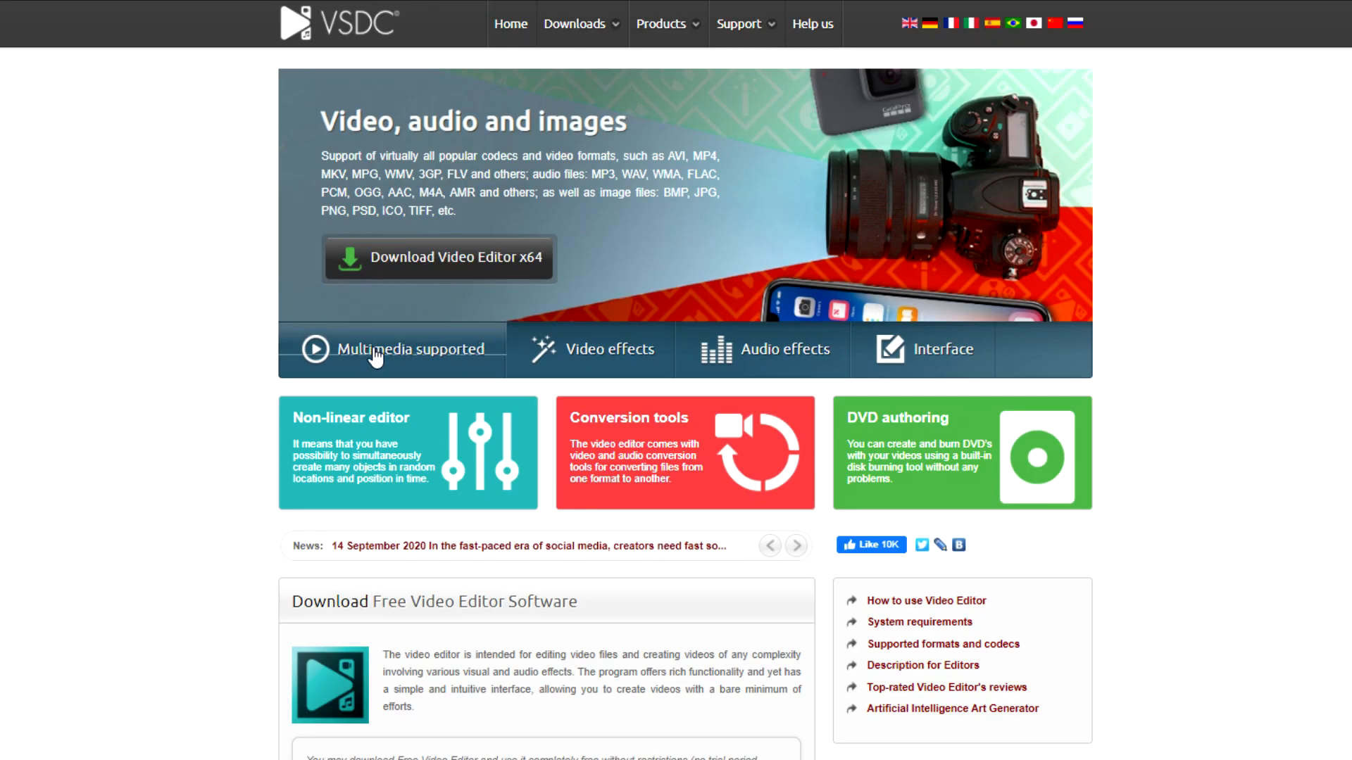
Step: Scroll videosoftdev.com from multimedia highlights to Download, then visit shotcut.org's Latest News
{"action": "left_click", "coordinate": [786, 349]}
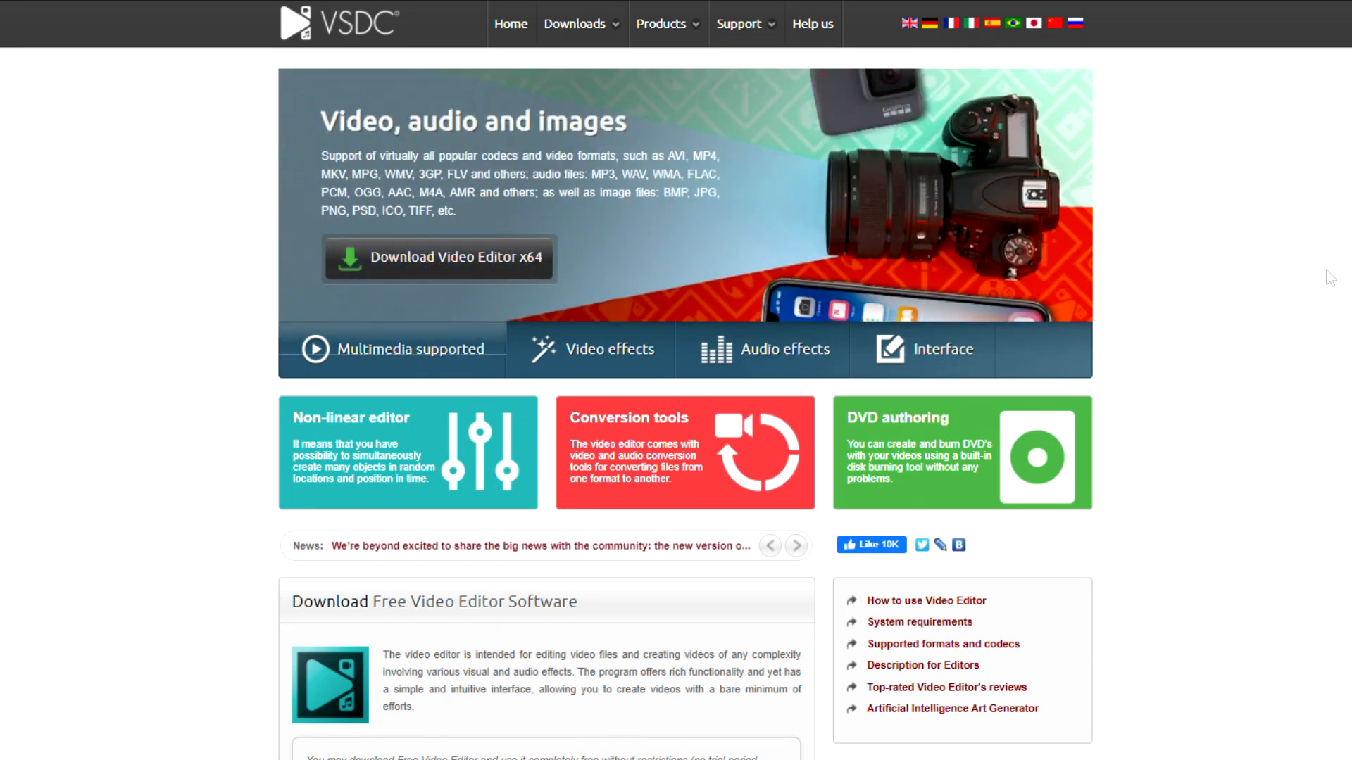
{"action": "scroll", "scroll_direction": "down", "scroll_amount": 3}
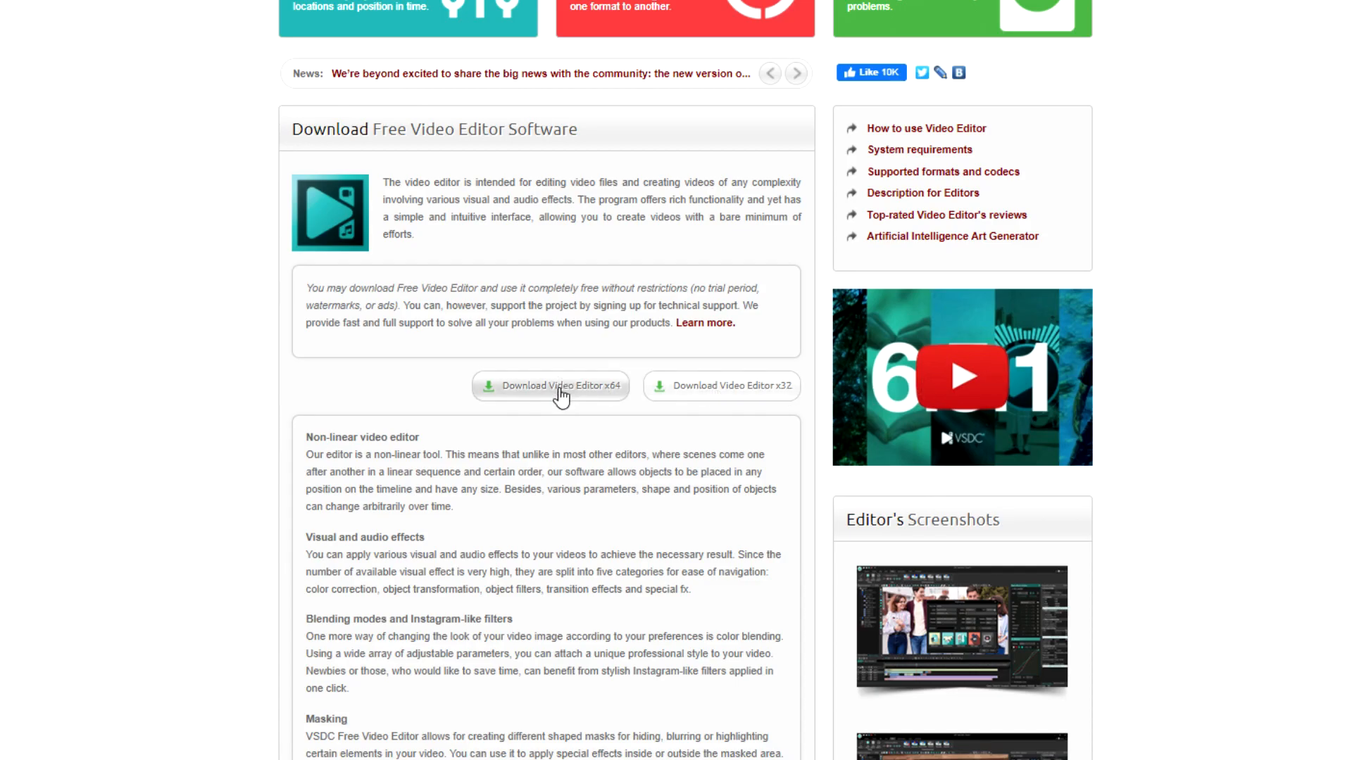
{"action": "scroll", "scroll_direction": "down", "scroll_amount": 3}
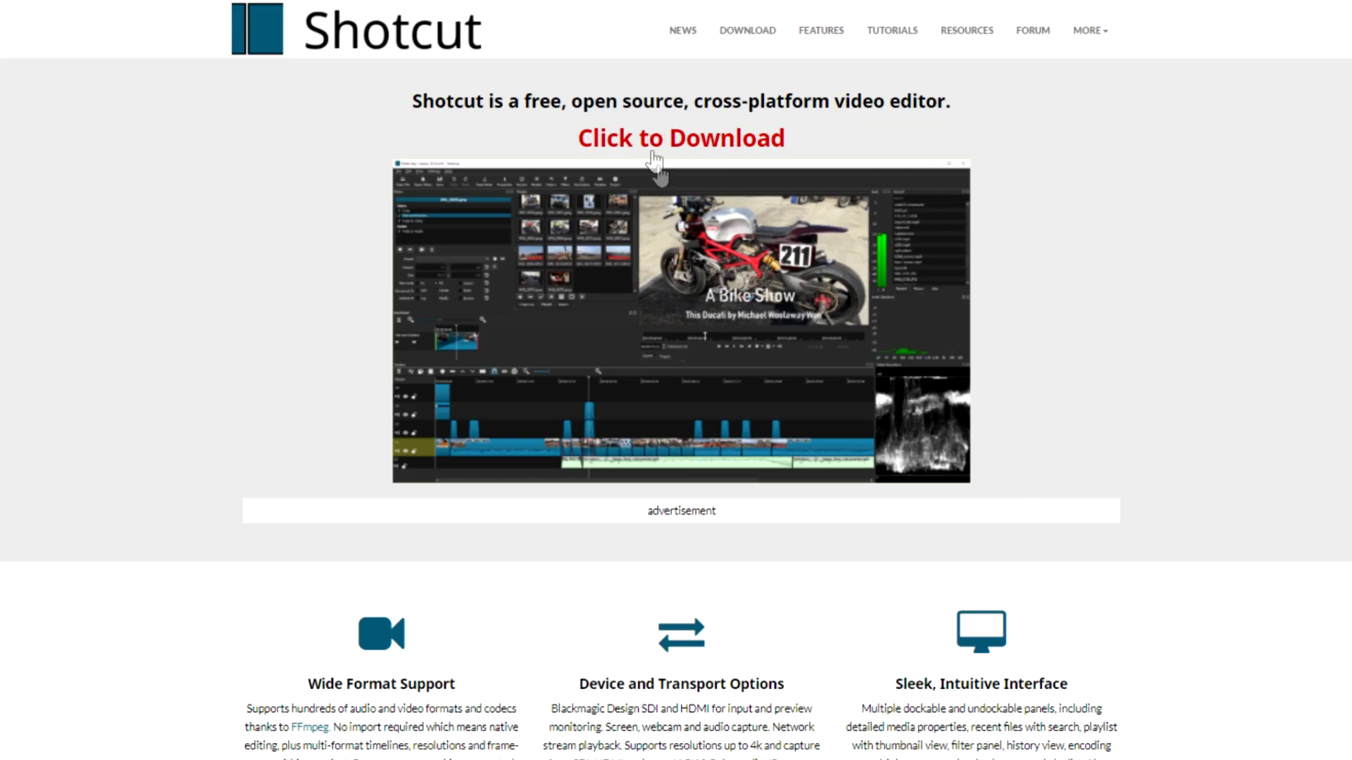
{"action": "scroll", "scroll_direction": "down", "scroll_amount": 3}
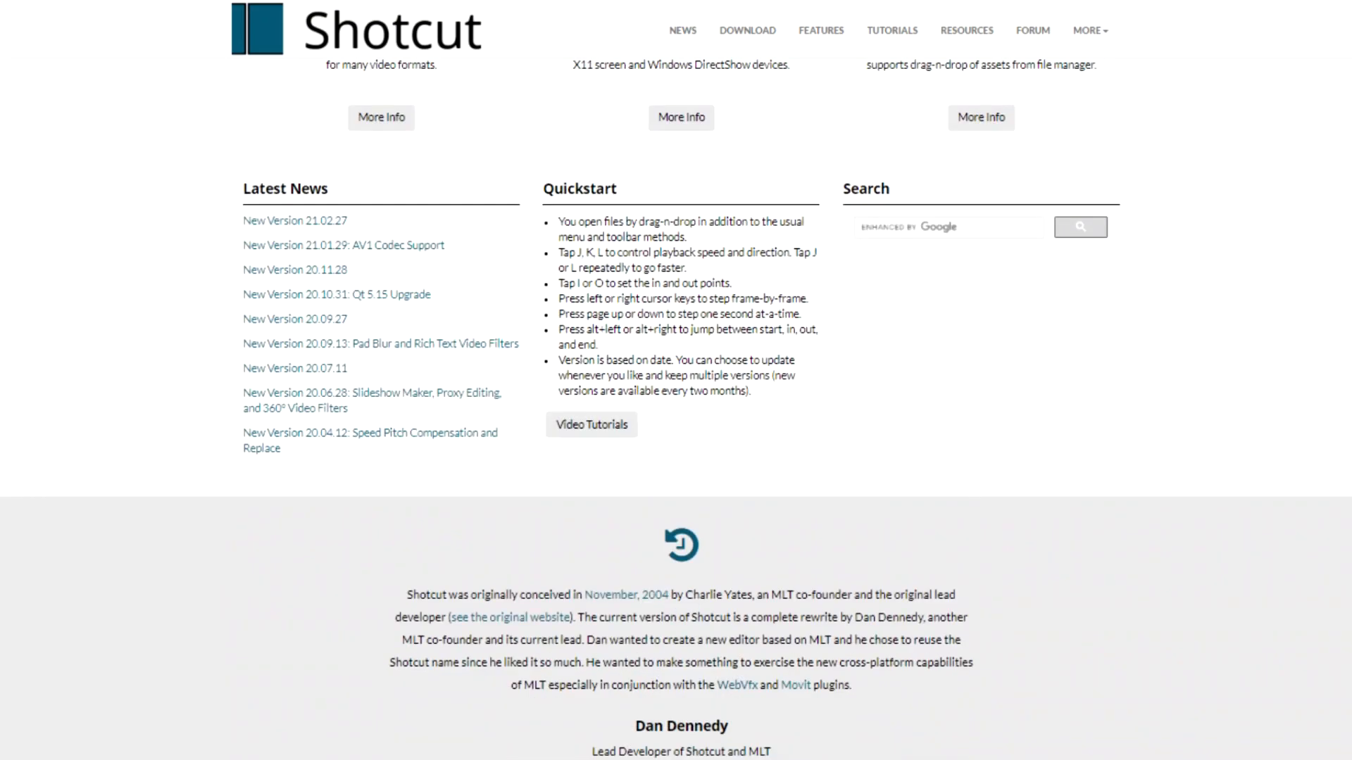
{"action": "mouse_move", "coordinate": [304, 325]}
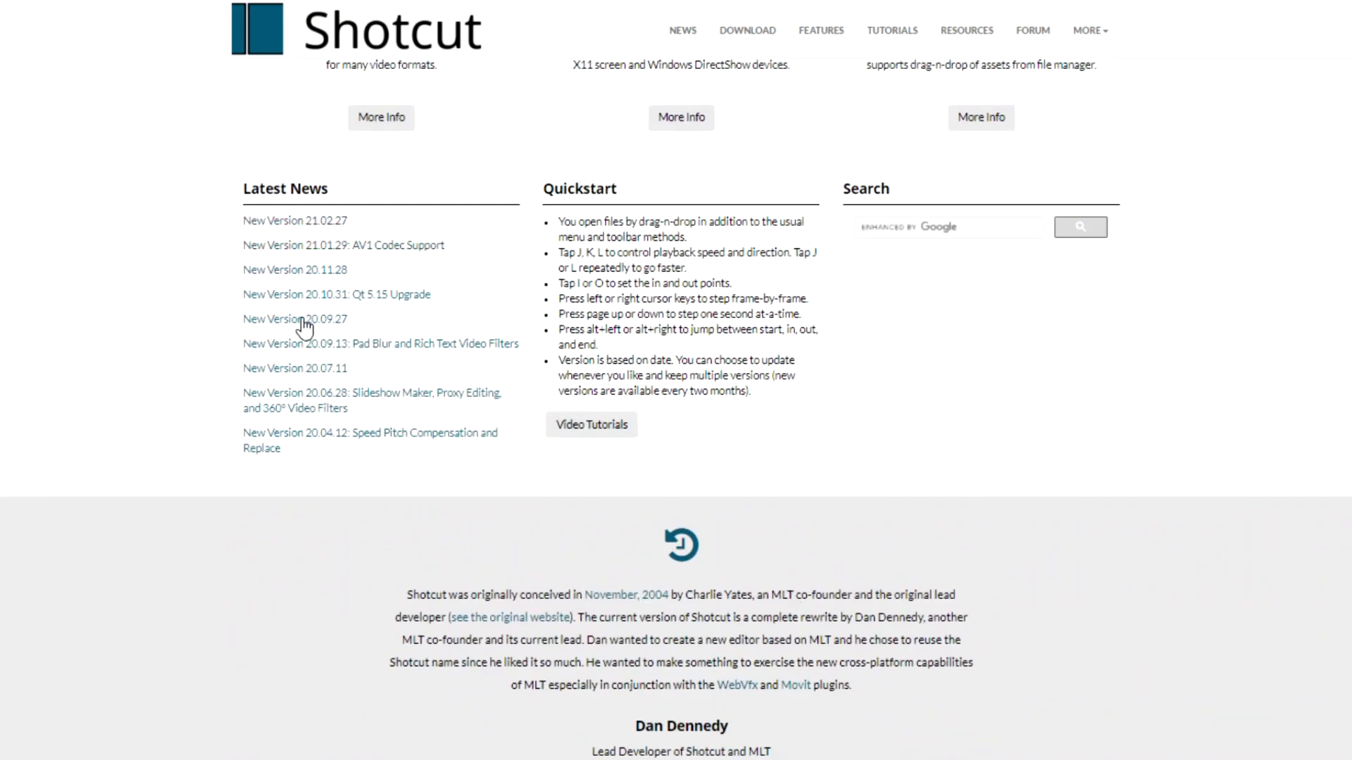
{"action": "mouse_move", "coordinate": [1123, 544]}
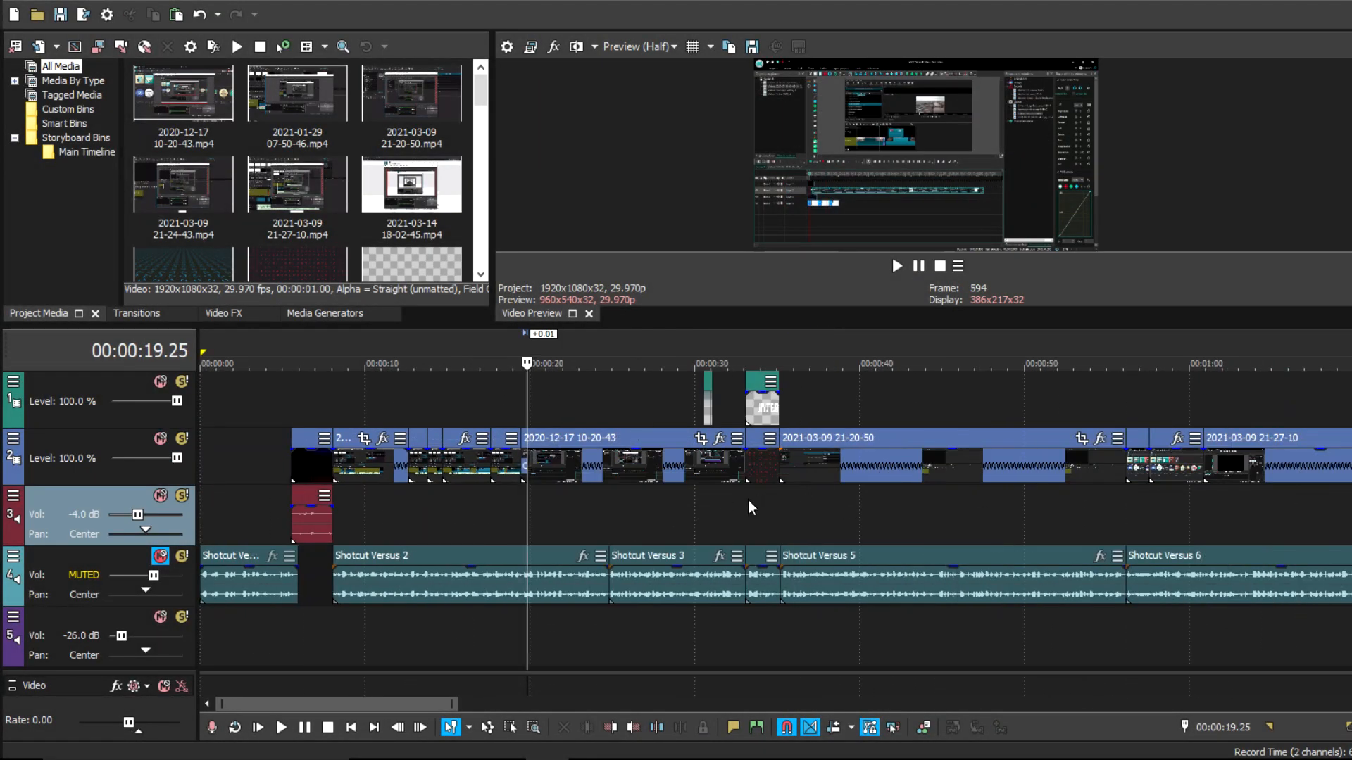
{"action": "left_click", "coordinate": [283, 727]}
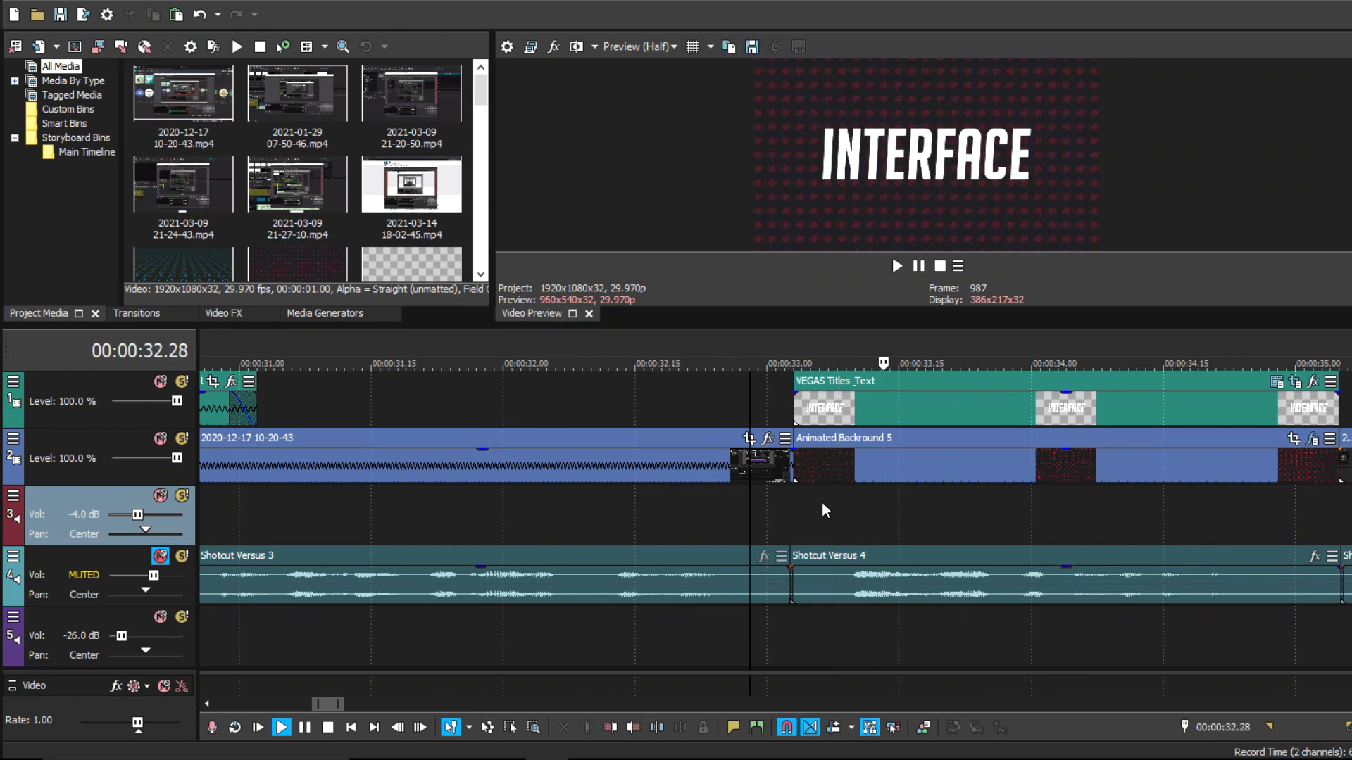